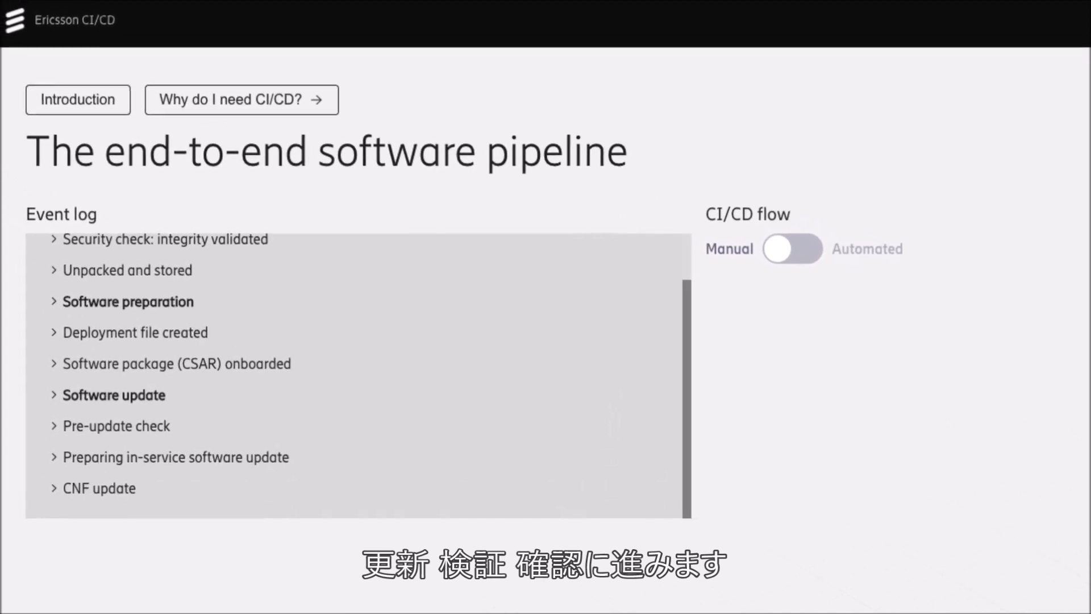
# Scroll the event log to validation results (98% tests passed) and show the continuous integration pipeline diagram.
pyautogui.scroll(-3)
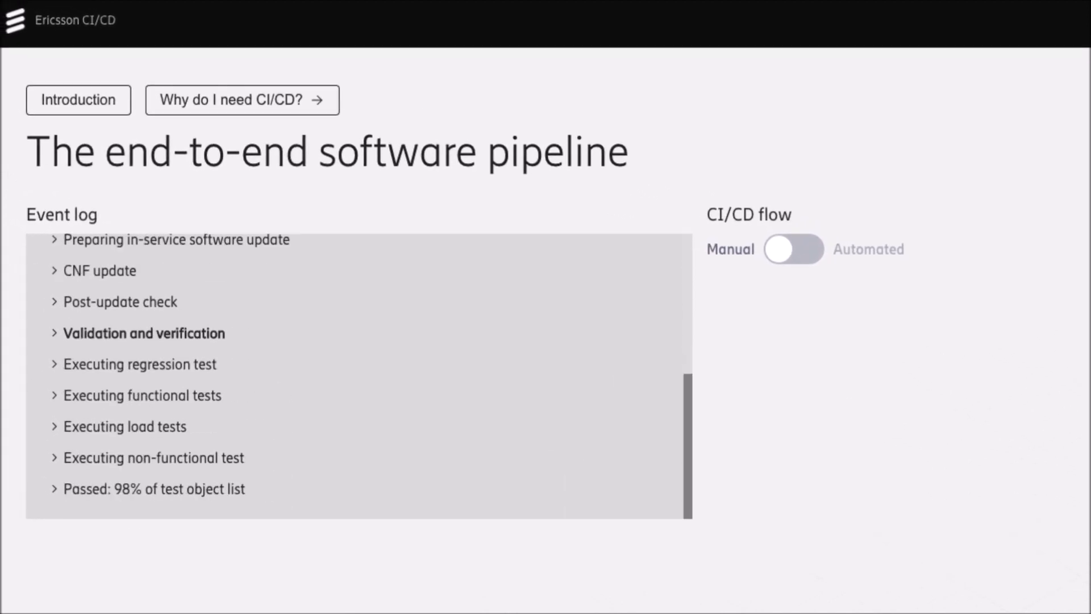
pyautogui.click(793, 249)
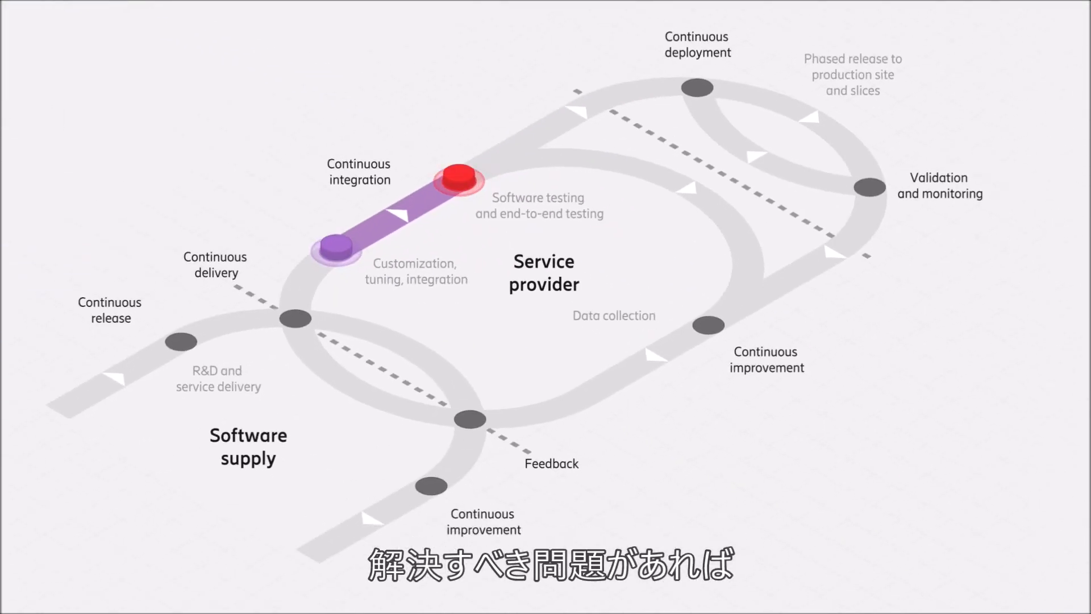